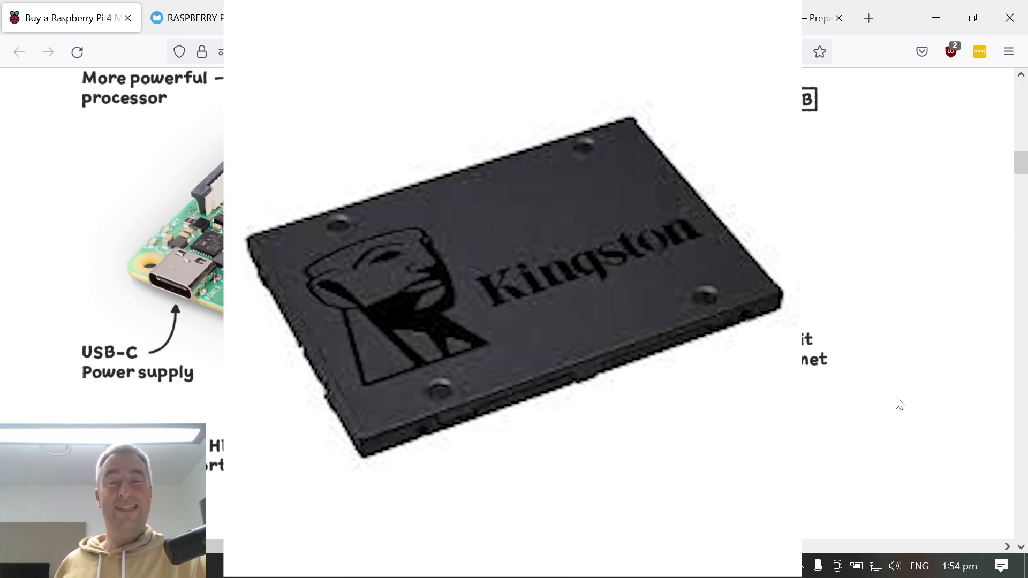
Step: Leave the Kingston SSD image for the Raspberry Pi 4 Model B product page tab
left_click(63, 18)
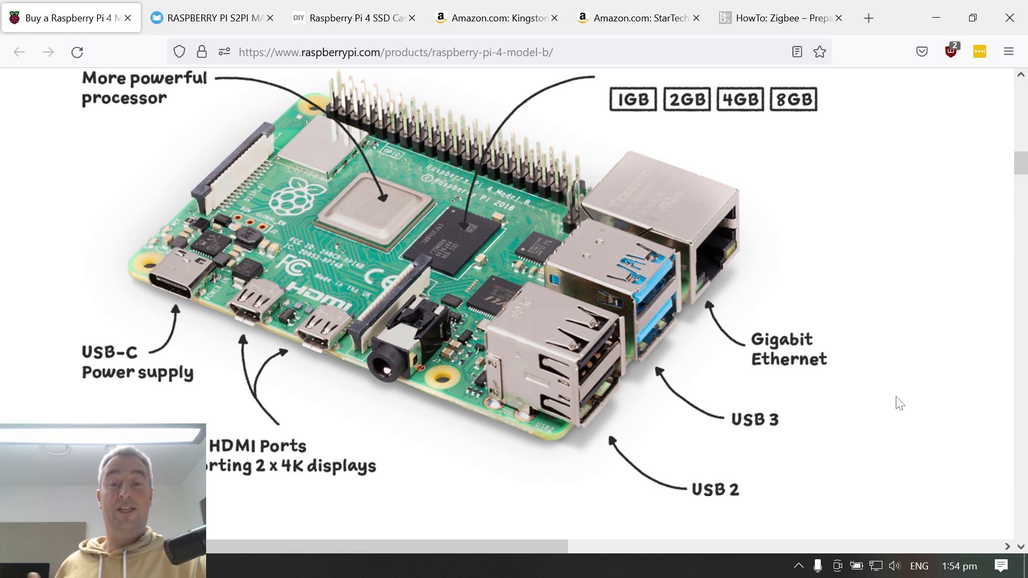